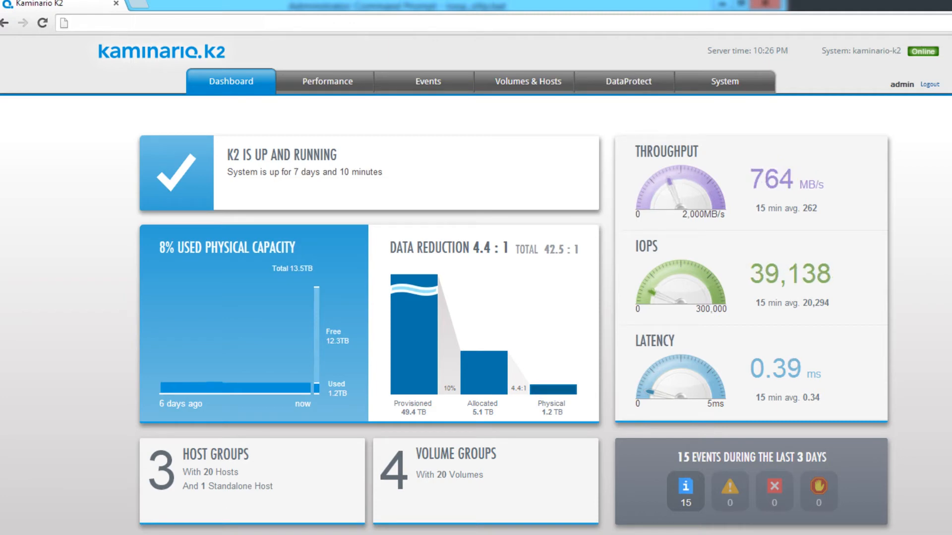
Step: In DataProtect, expand SQL_Server to list sql-backup, sql-data, sql-log, sql-temp and sql-templog
{"action": "left_click", "coordinate": [631, 81]}
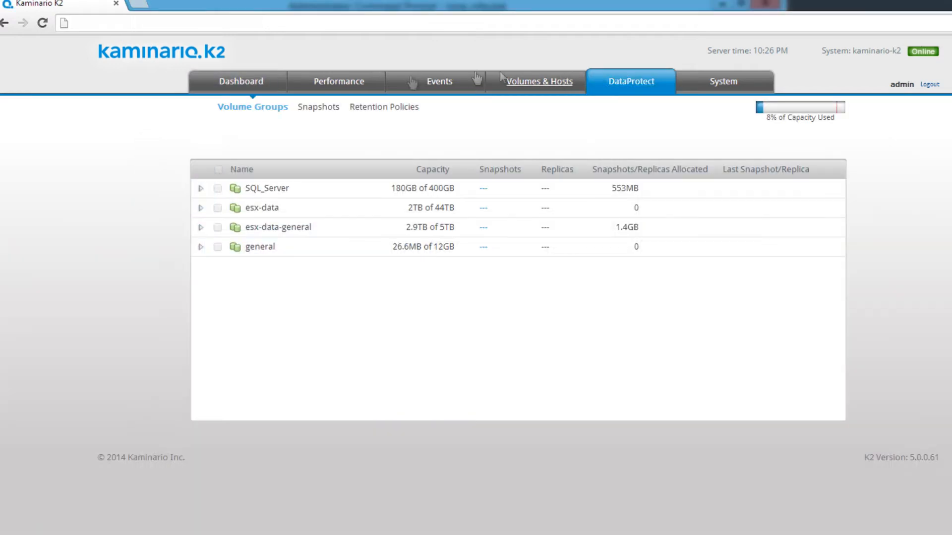
{"action": "key", "text": "ctrl+plus"}
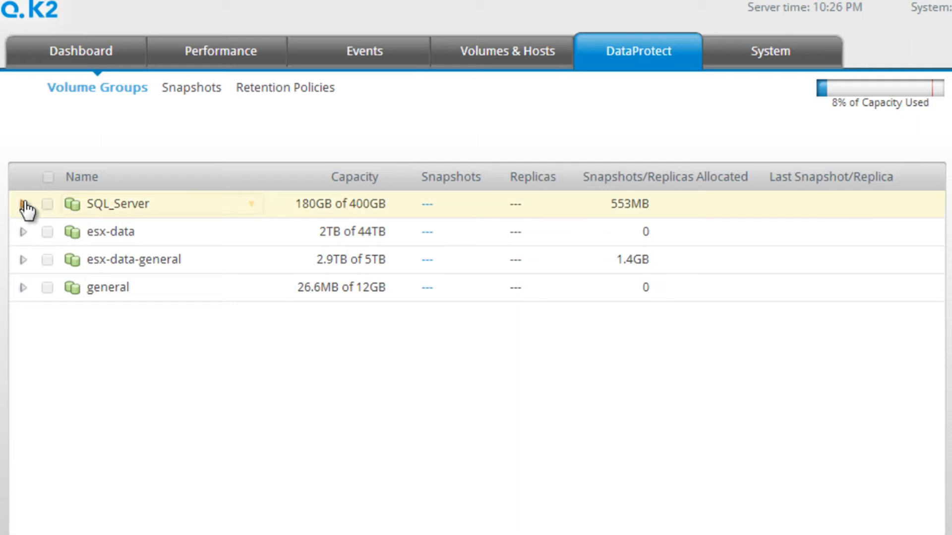
{"action": "left_click", "coordinate": [23, 203]}
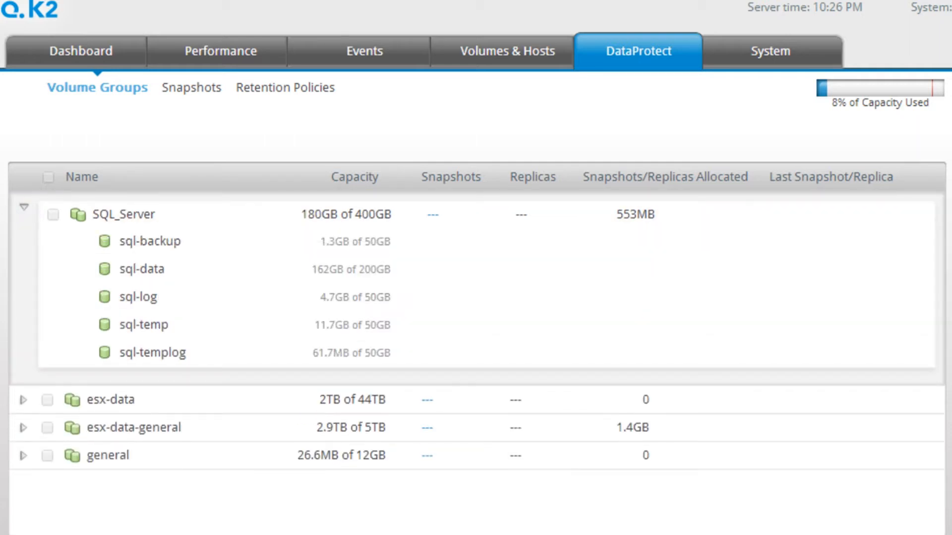
{"action": "left_click", "coordinate": [190, 89]}
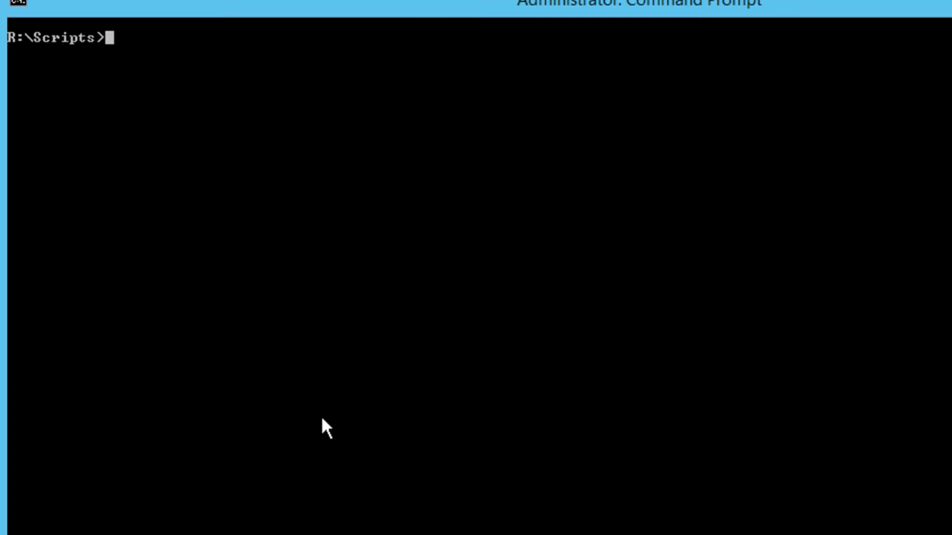
Step: Run create_snapshot.bat from the Scripts folder to snapshot the SQL Server volumes
{"action": "type", "text": "create_snapshot.bat"}
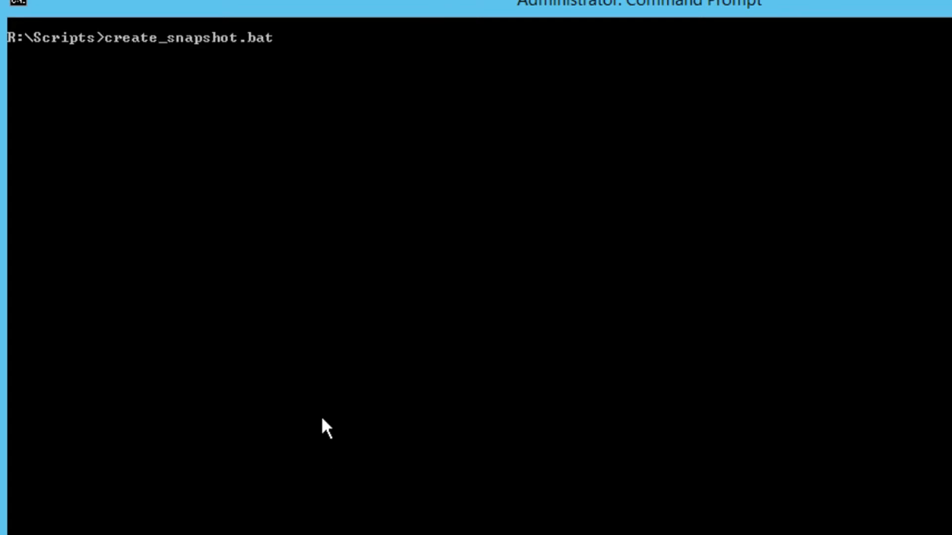
{"action": "key", "text": "Return"}
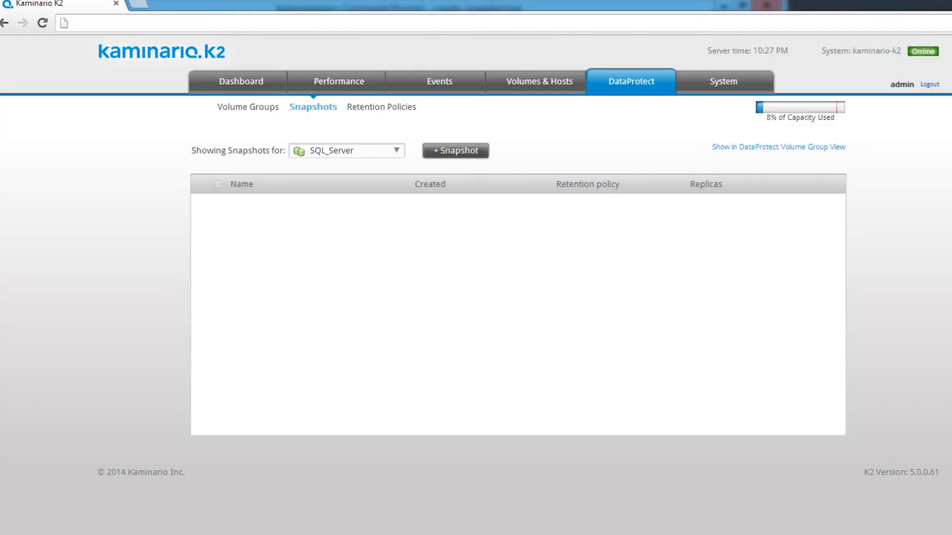
{"action": "left_click", "coordinate": [456, 150]}
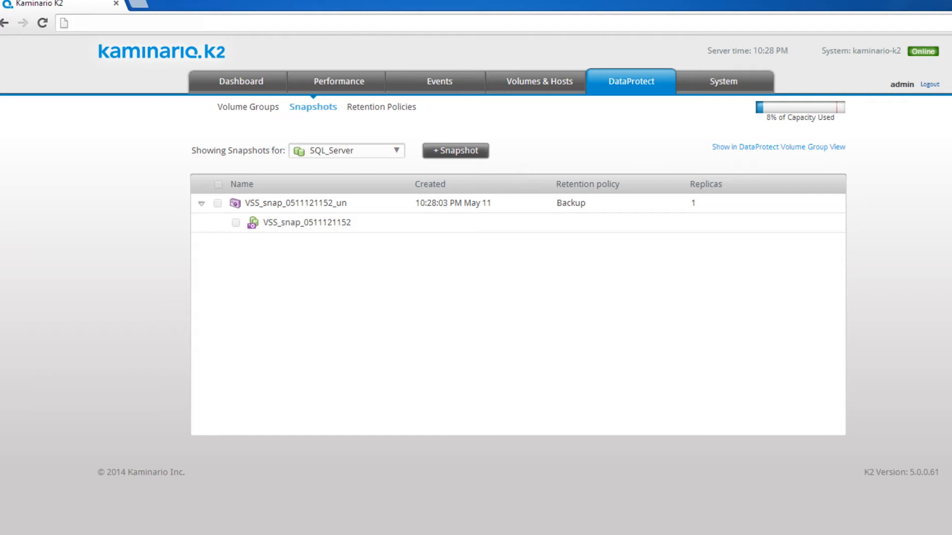
{"action": "mouse_move", "coordinate": [235, 78]}
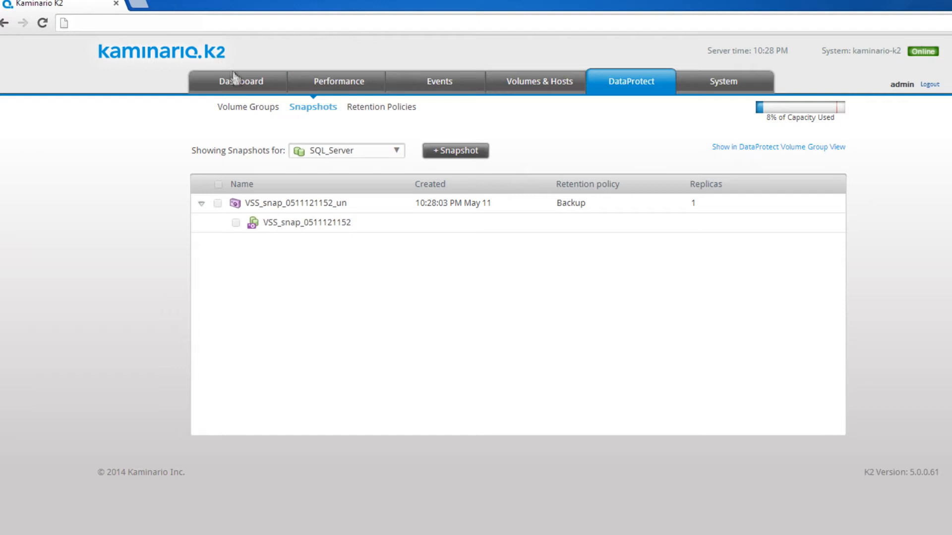
{"action": "left_click", "coordinate": [330, 81]}
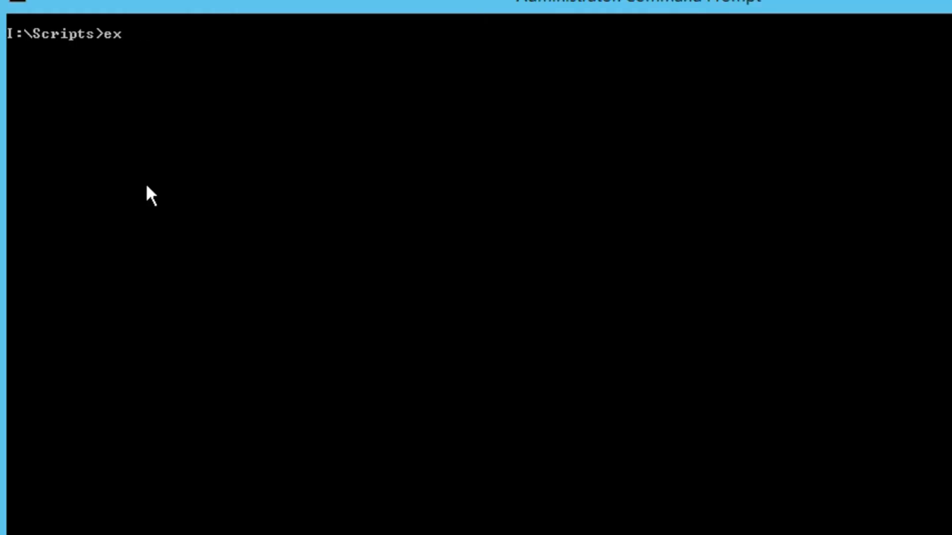
Step: Change directory to I:\StressScripts\New
{"action": "key", "text": "Return"}
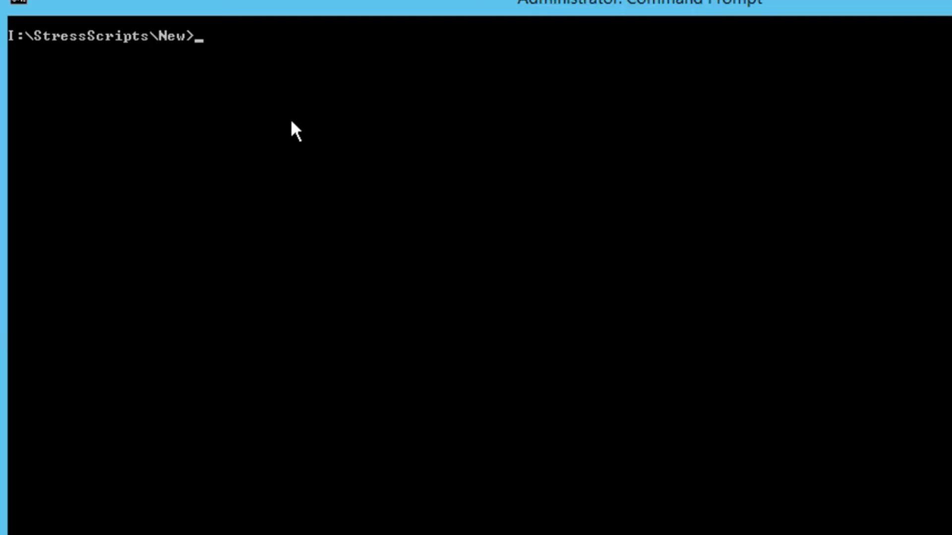
Step: Enter oltp.bat at the I:\StressScripts\New prompt to start the stress workload
{"action": "type", "text": "oltp"}
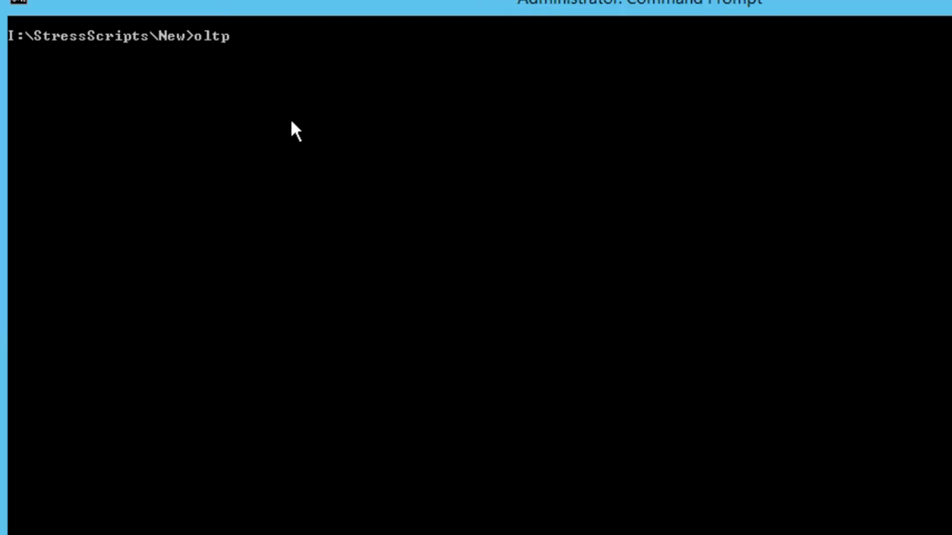
{"action": "type", "text": ".bat"}
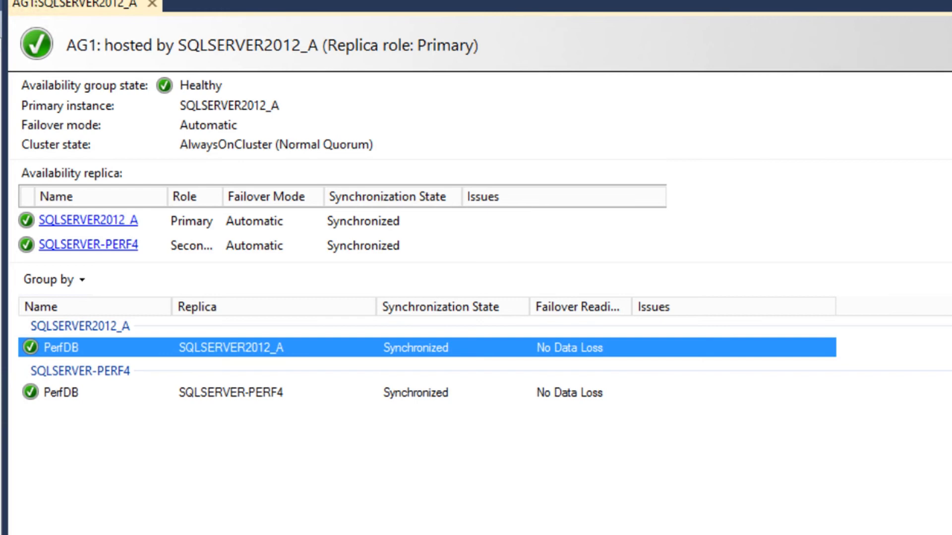
{"action": "left_click", "coordinate": [89, 220]}
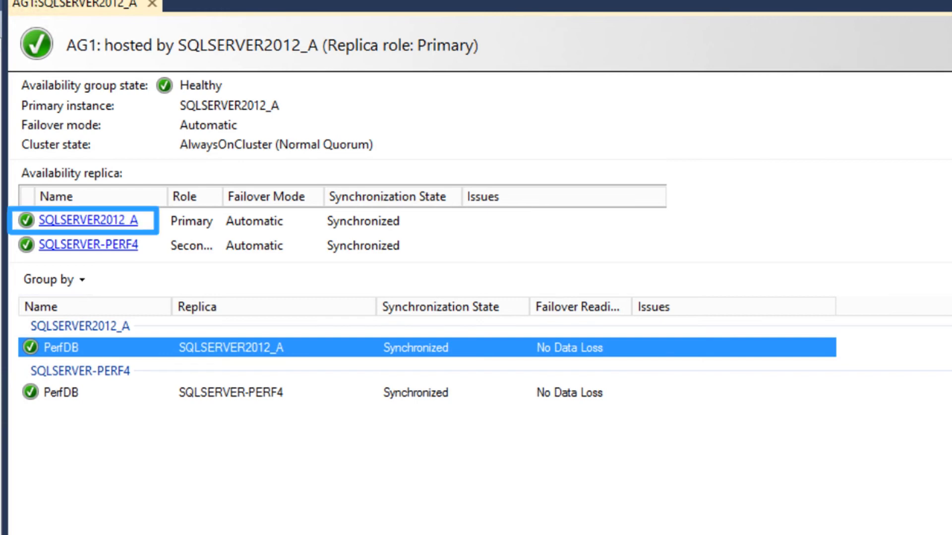
{"action": "left_click", "coordinate": [88, 245]}
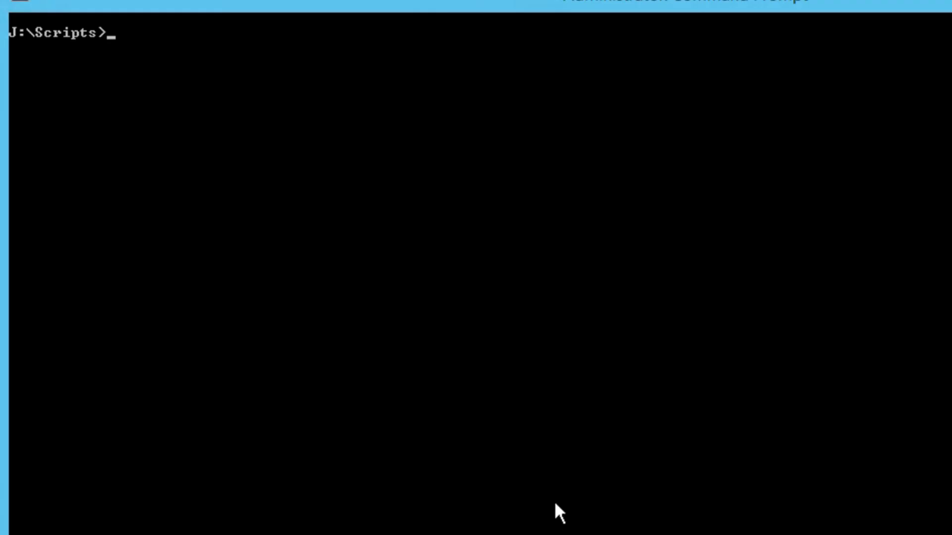
Step: Run Disable_network.bat to disable Ethernet 3, then type Enable_network.bat at the prompt
{"action": "type", "text": "Disable_network.bat"}
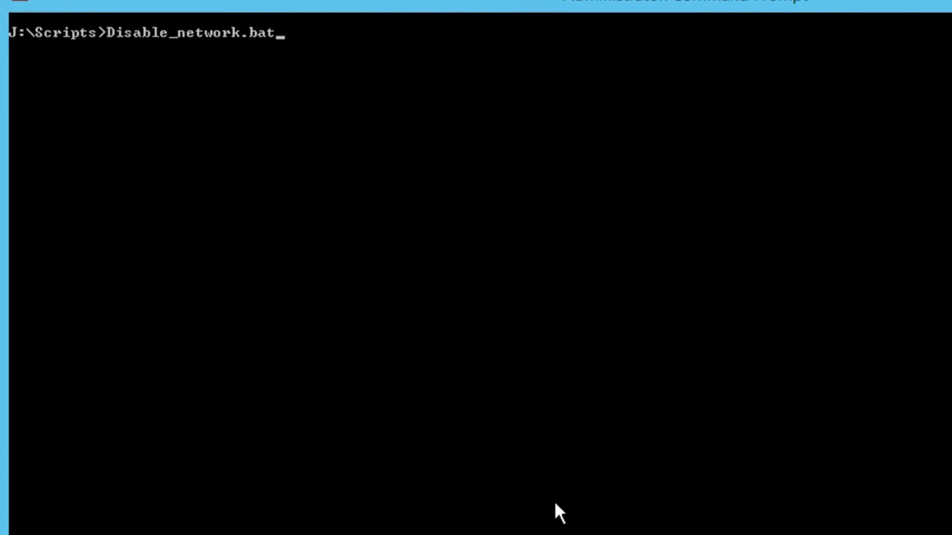
{"action": "key", "text": "Return"}
{"action": "type", "text": "e"}
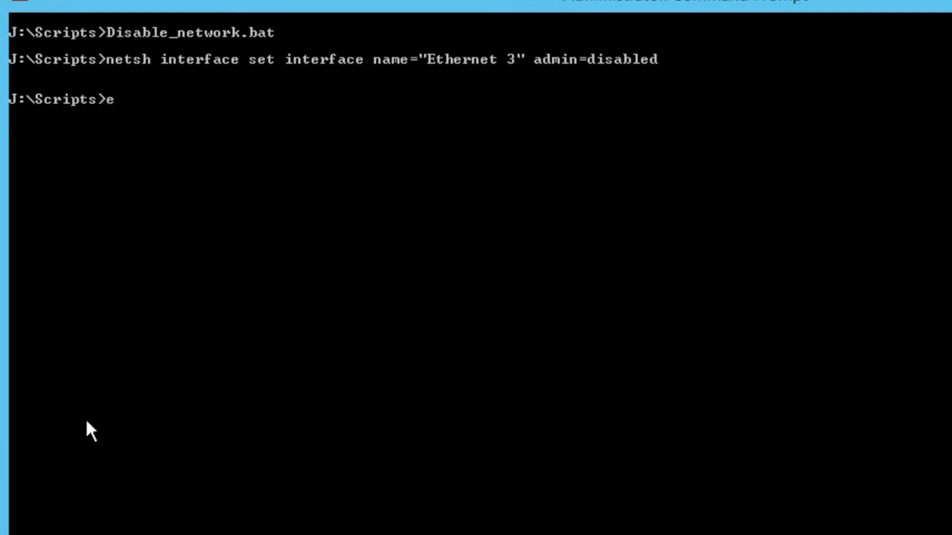
{"action": "type", "text": "nable_network.bat"}
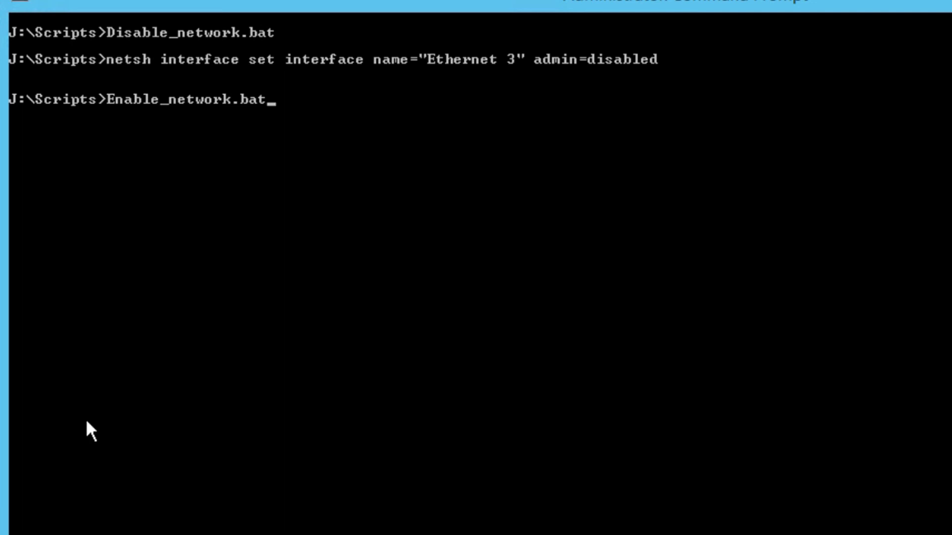